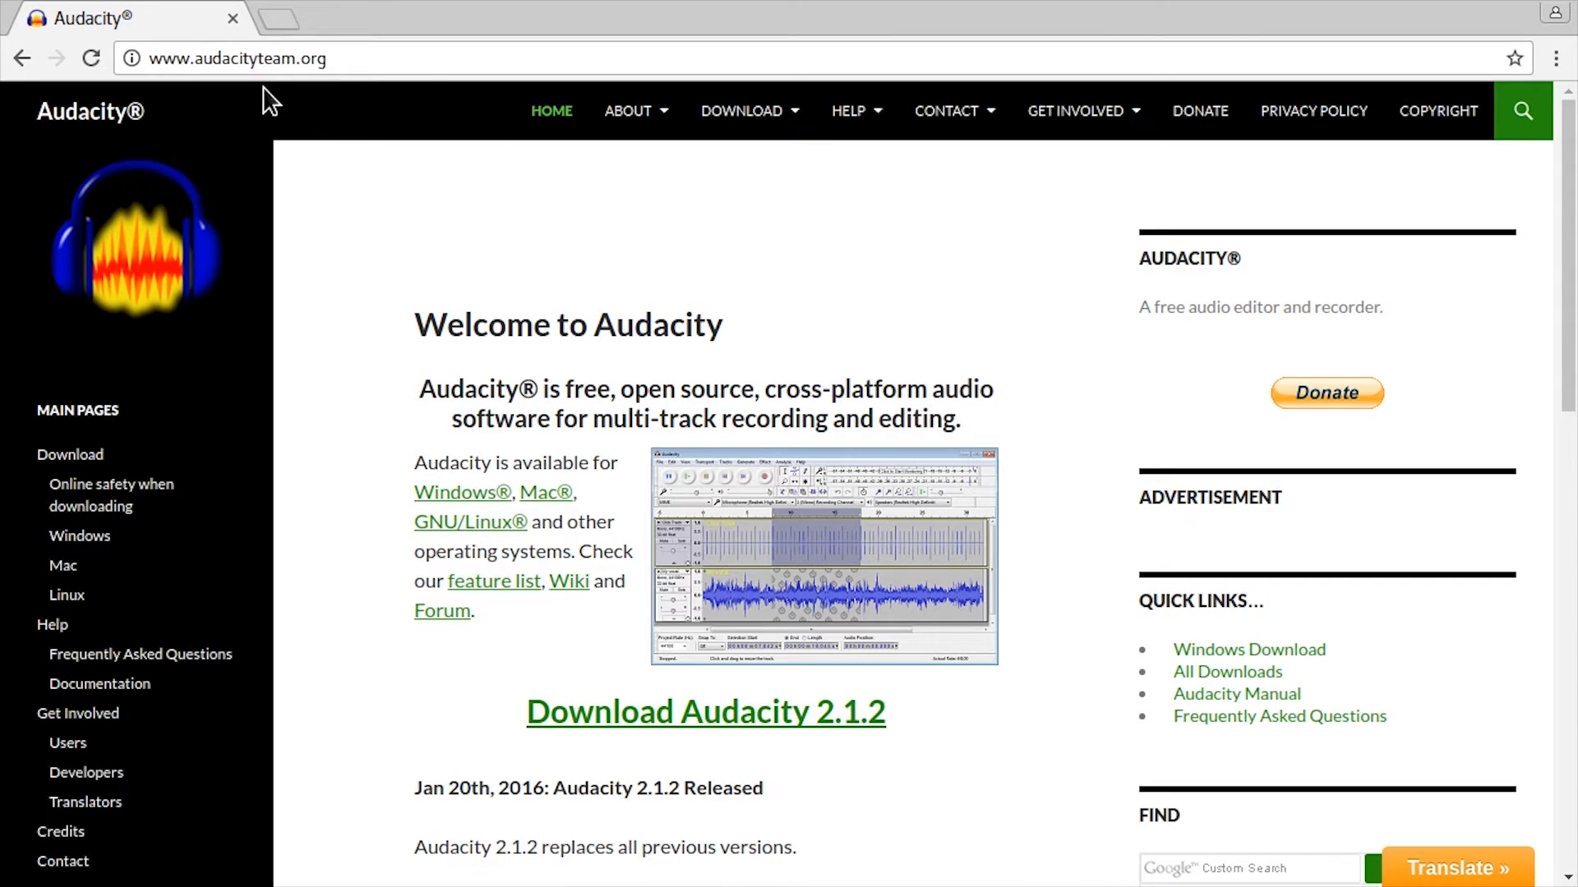
# Step: Navigate from the Audacity homepage via Download to the Audacity for Windows downloads page
pyautogui.click(234, 59)
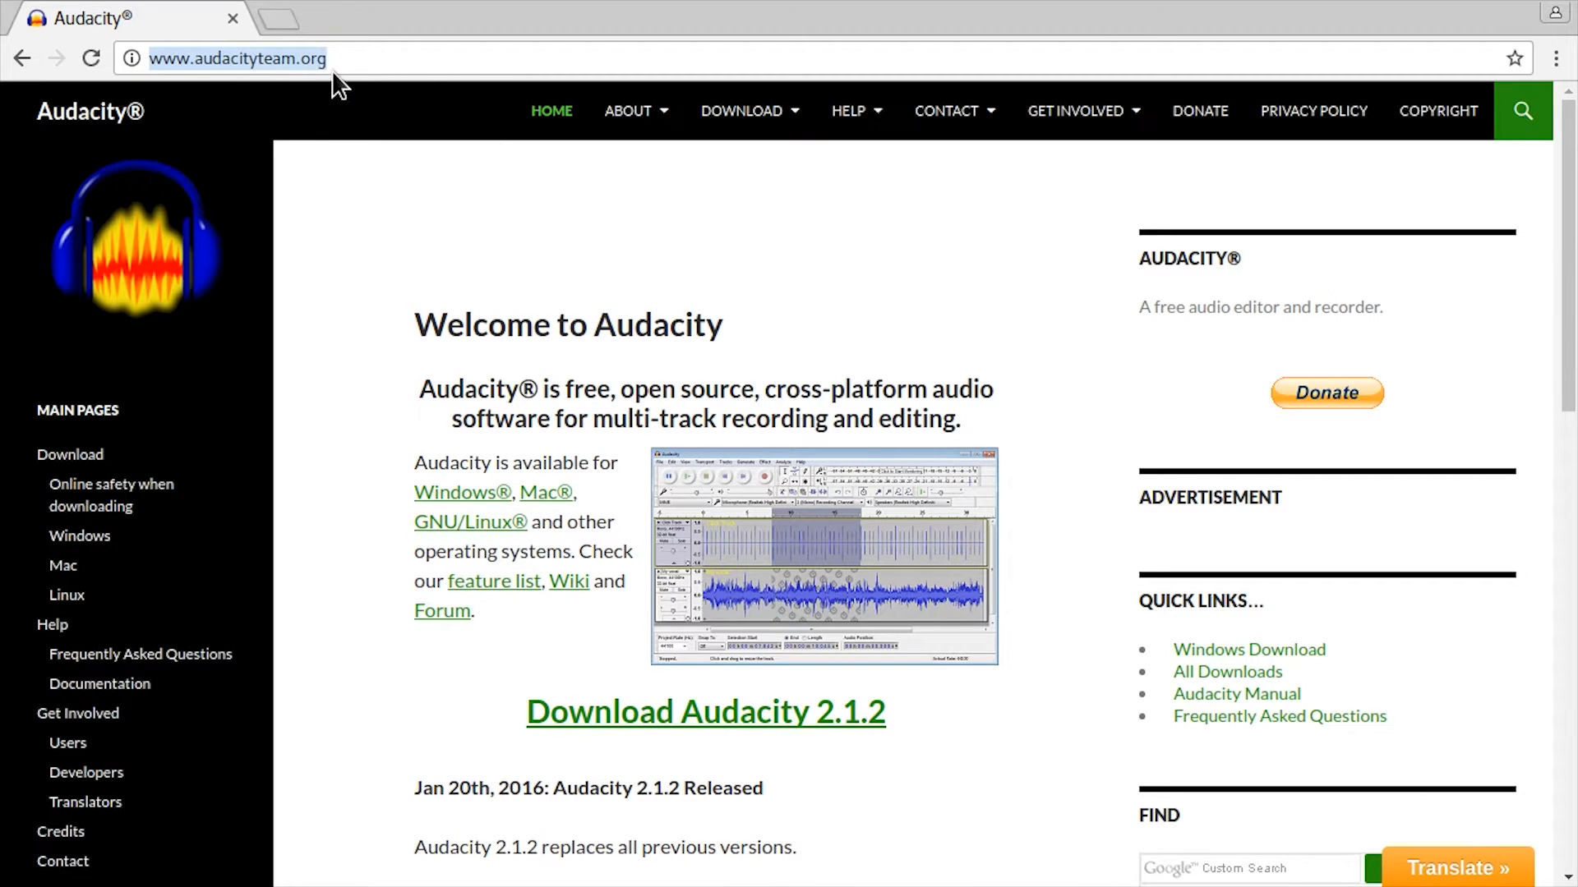
pyautogui.click(741, 111)
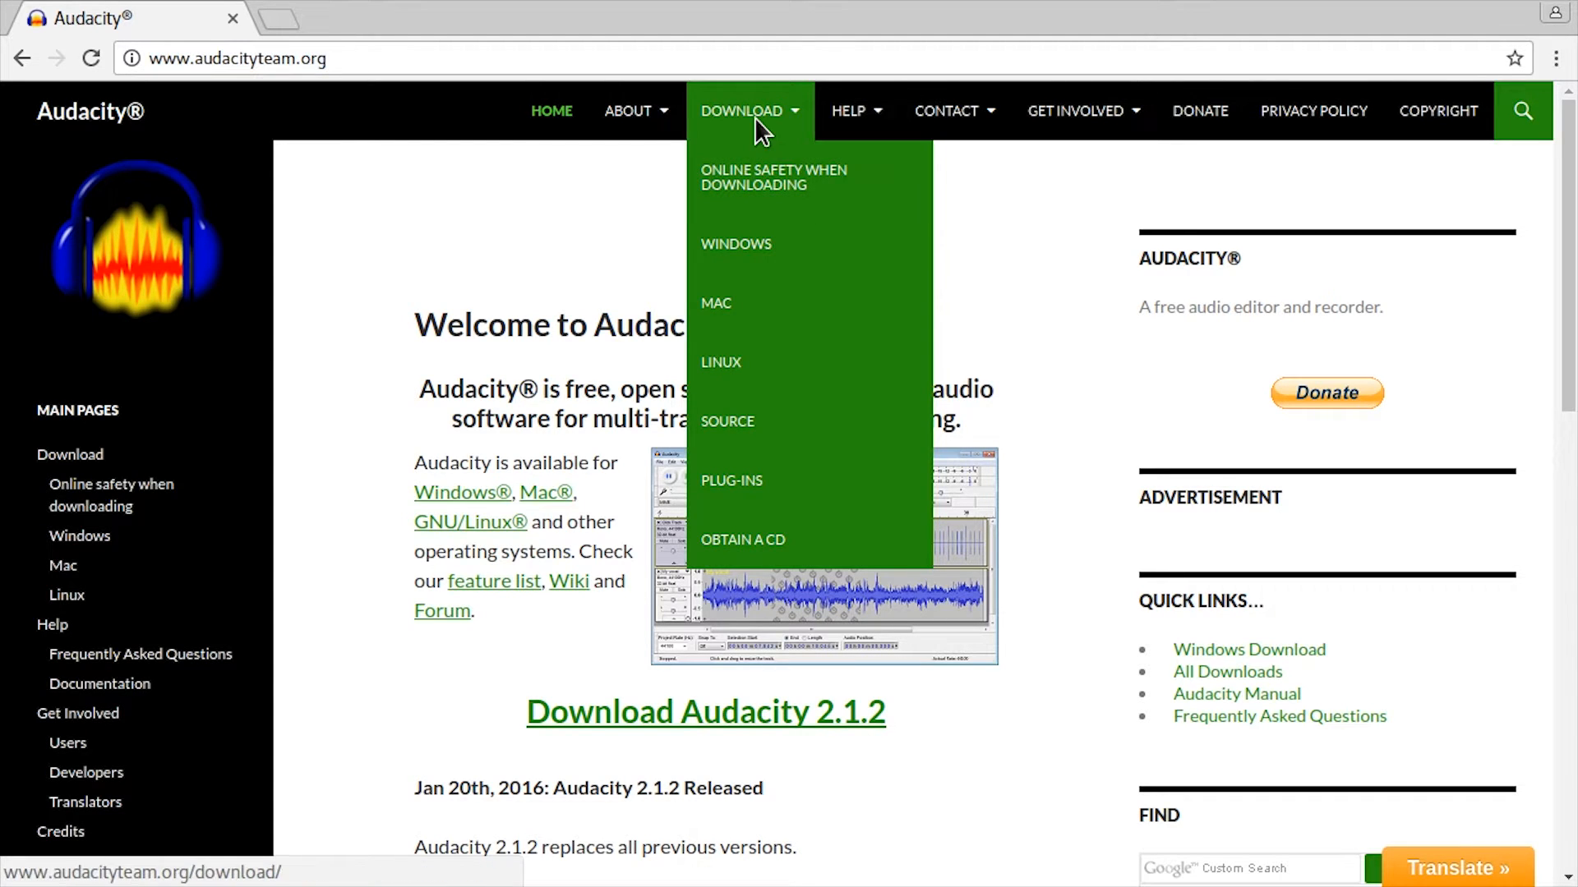
pyautogui.click(742, 110)
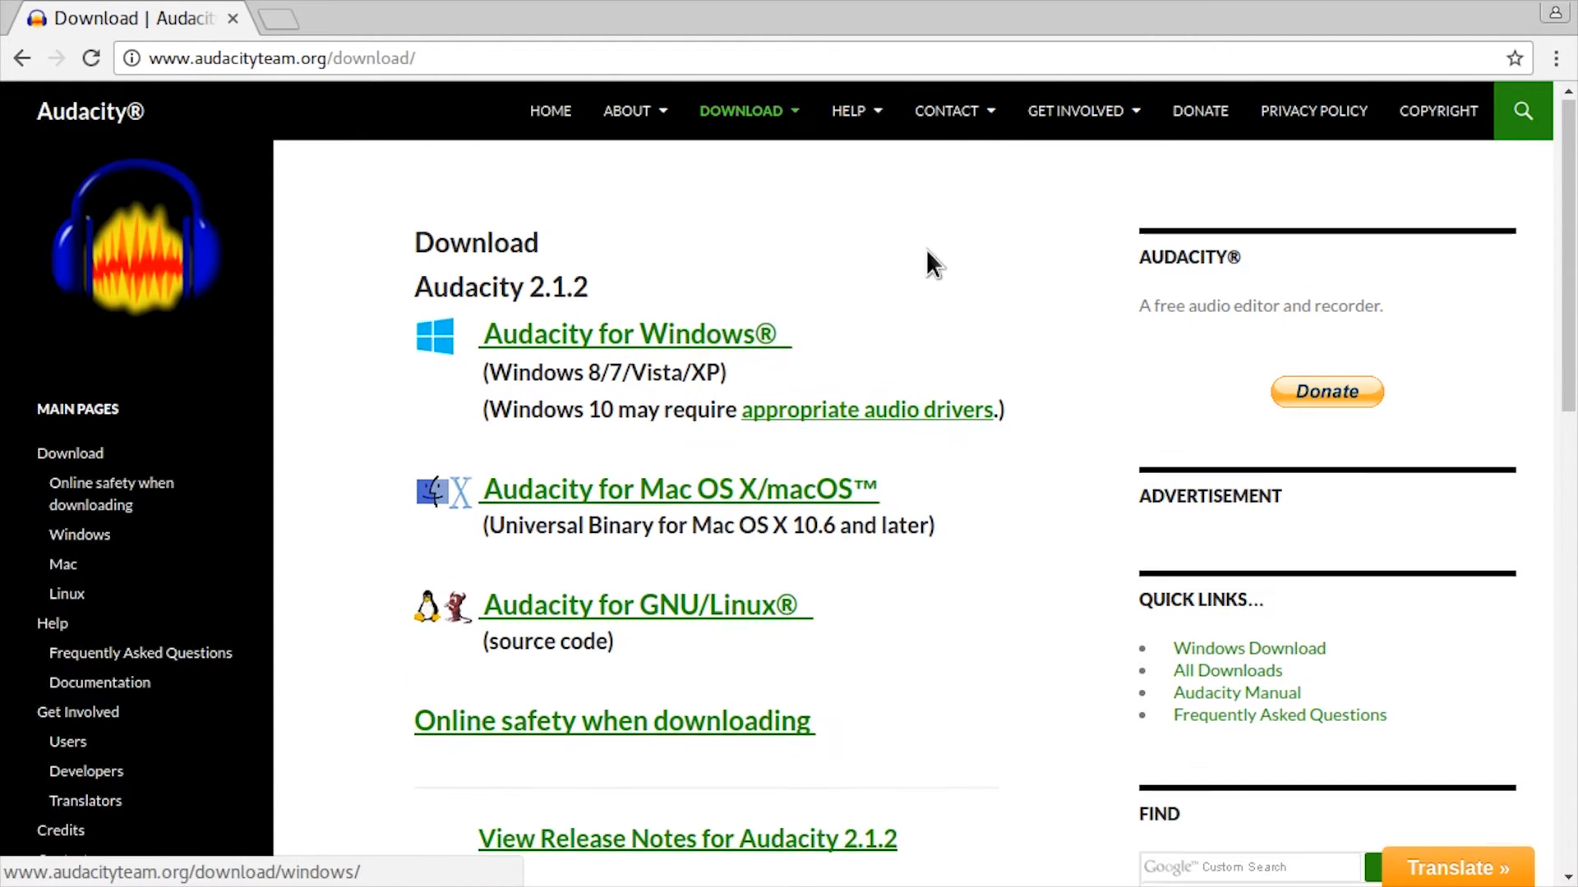
pyautogui.scroll(-3)
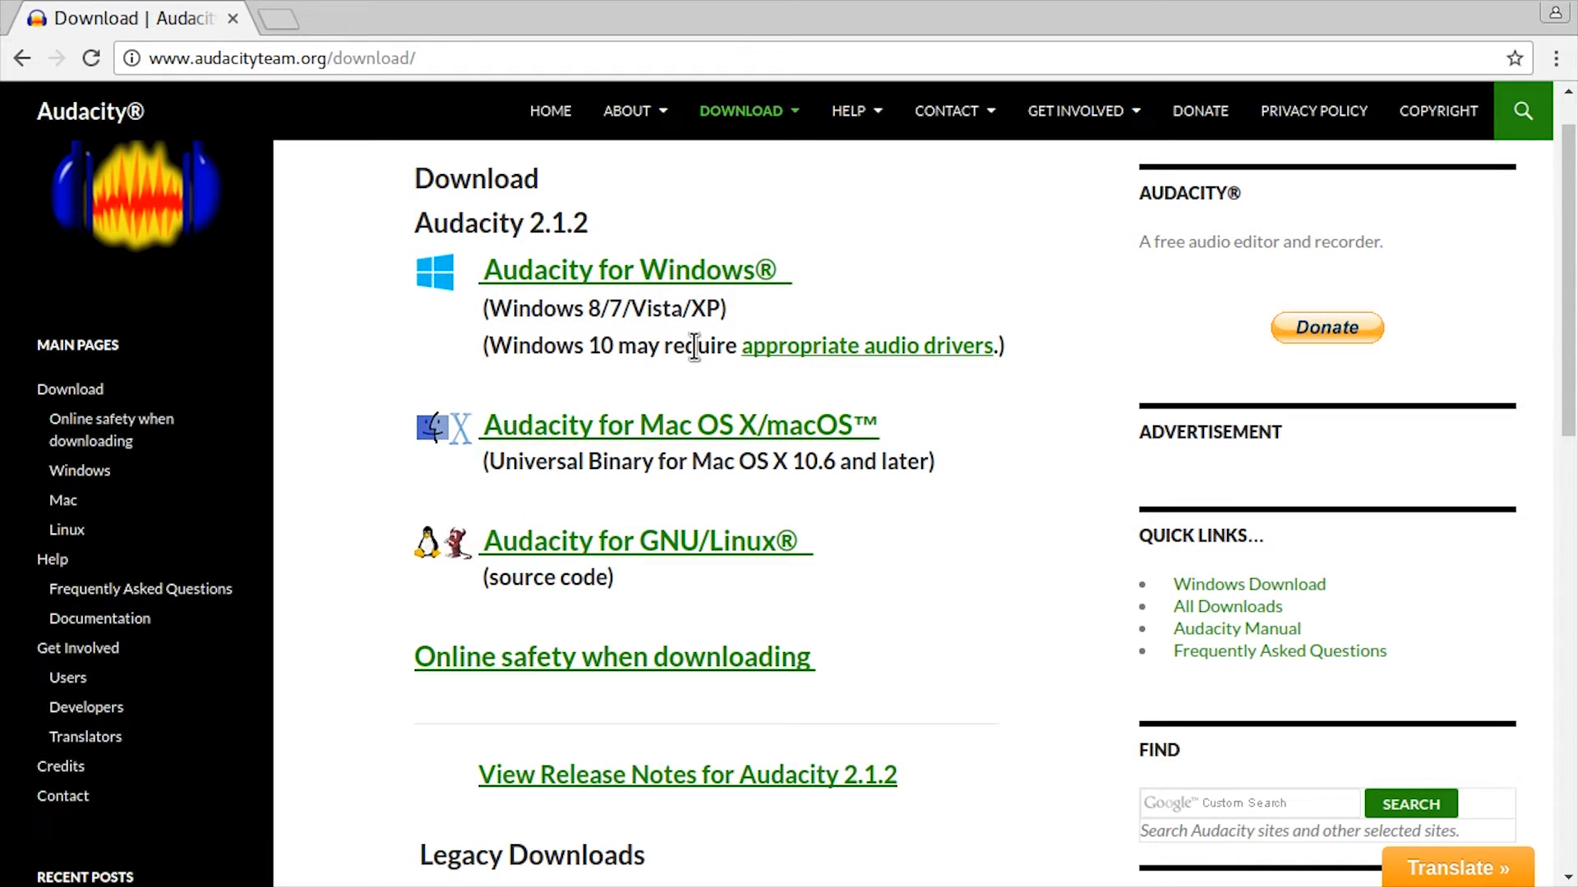
pyautogui.click(633, 269)
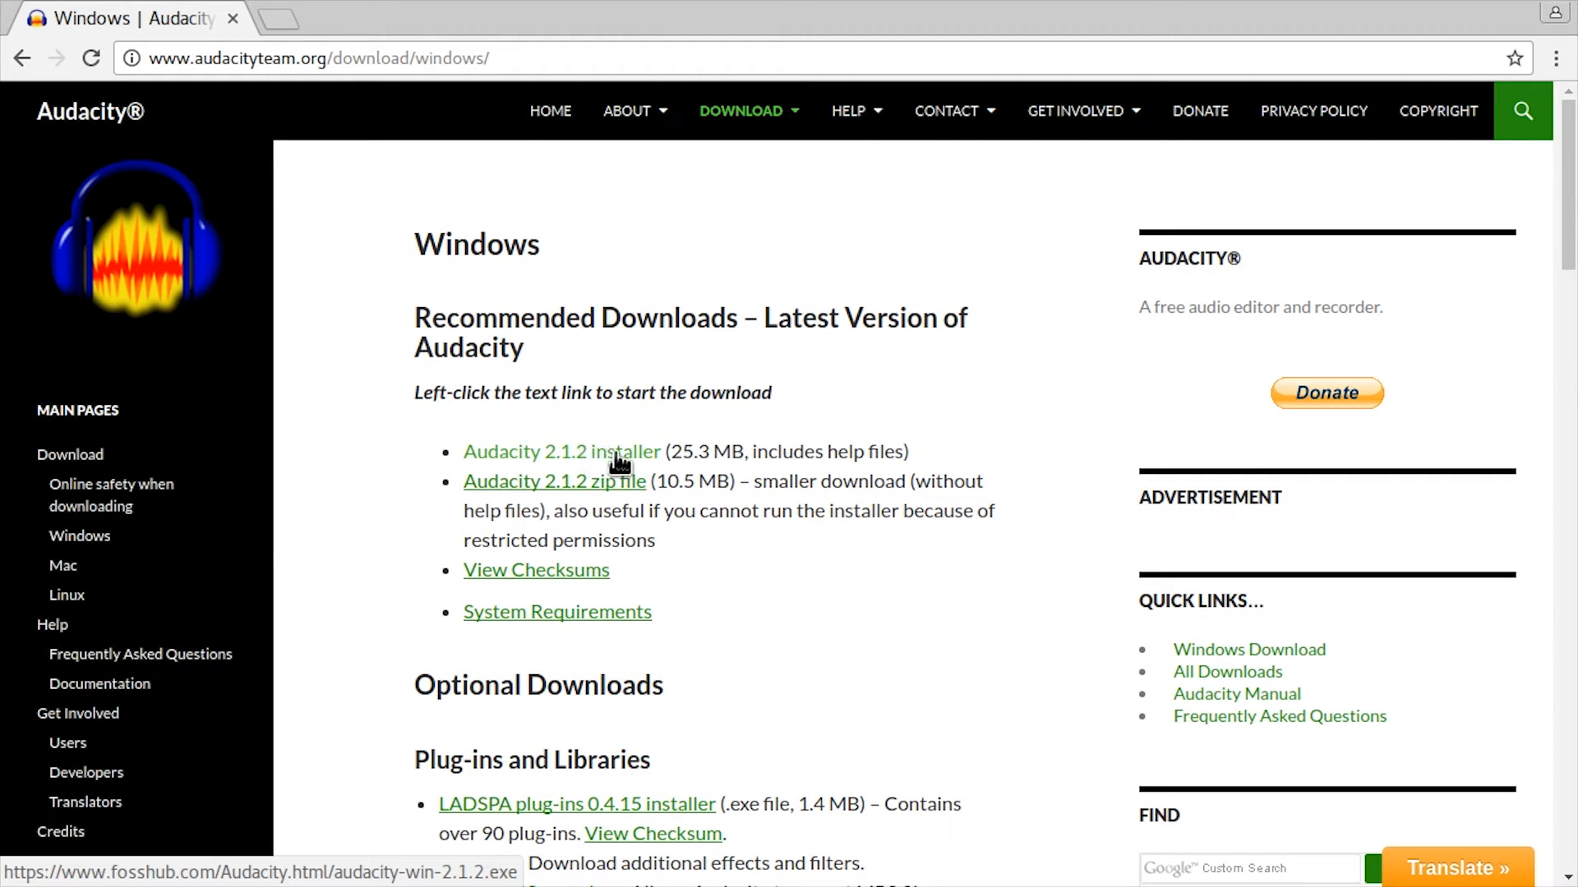
pyautogui.scroll(-3)
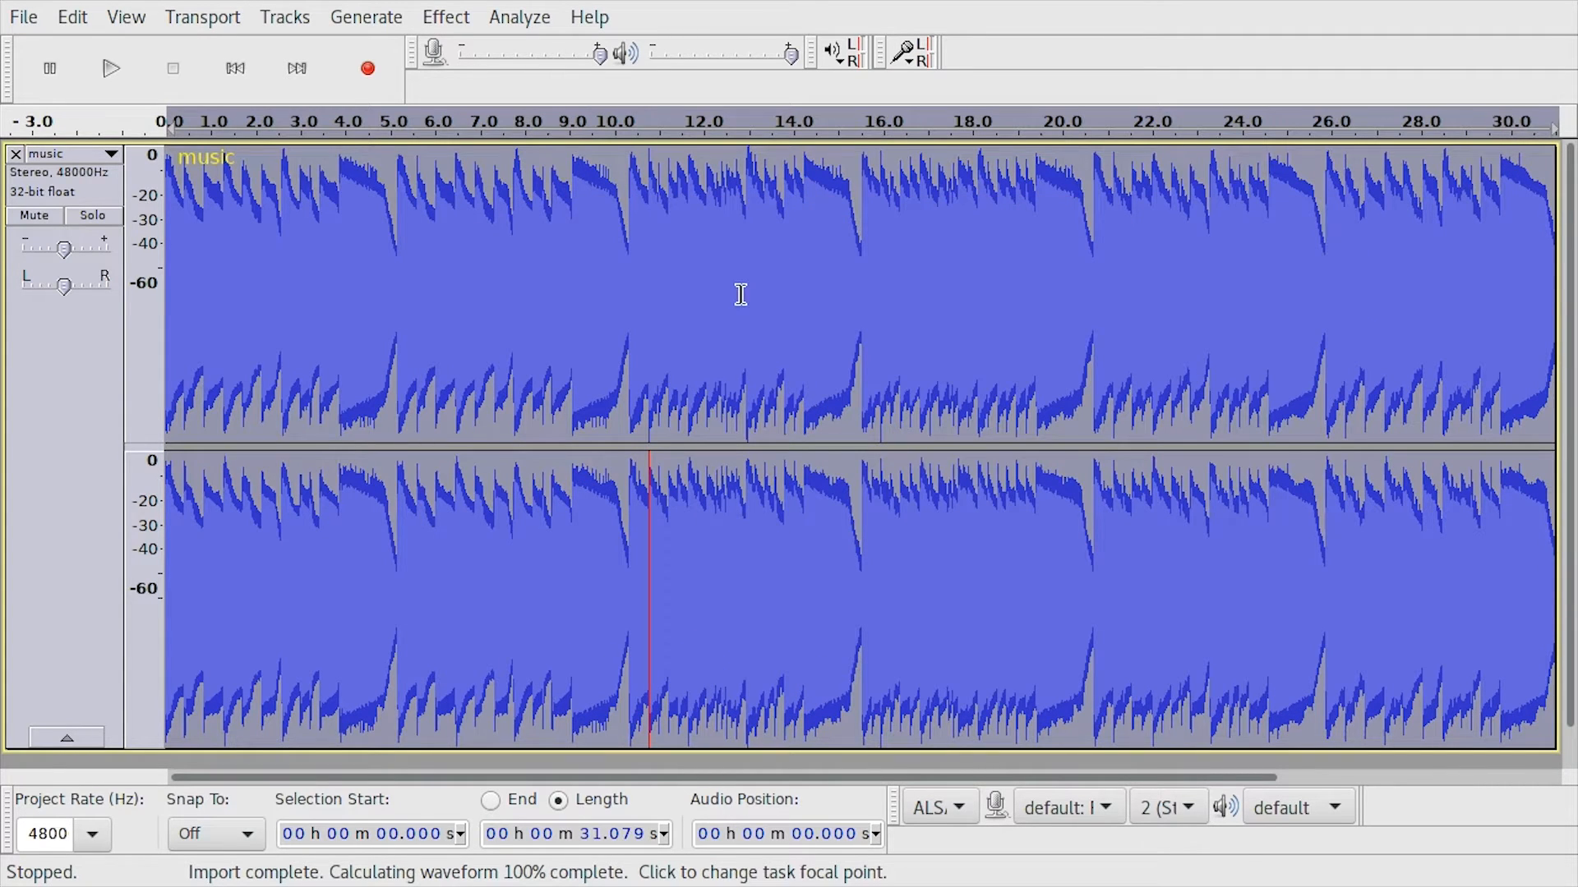
pyautogui.moveTo(112, 69)
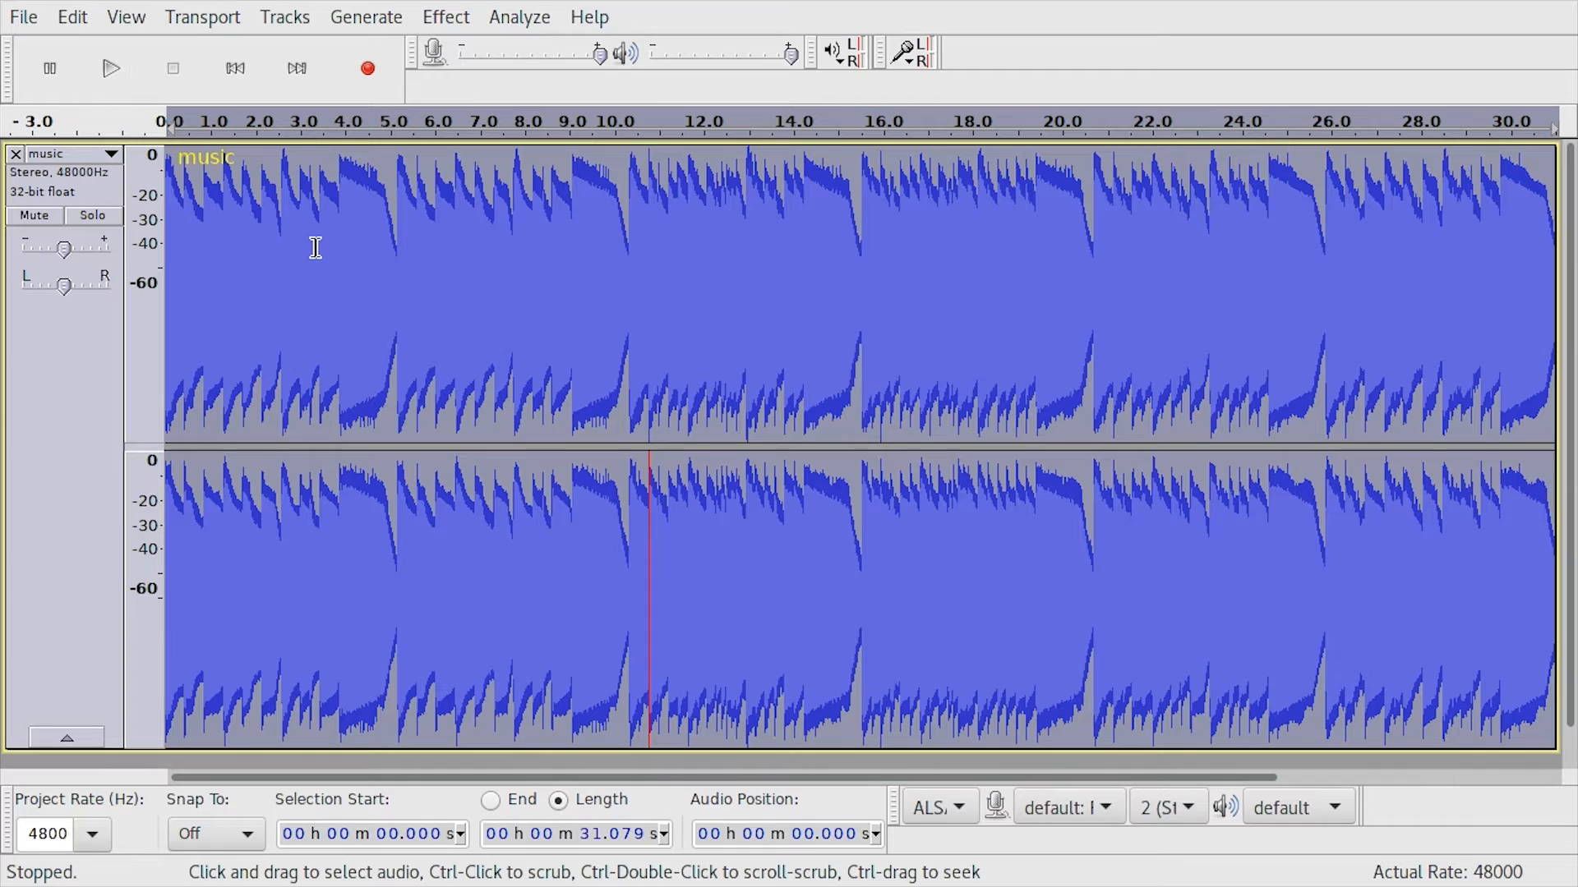
# Step: Start exporting the imported stereo music track from the File menu
pyautogui.click(24, 17)
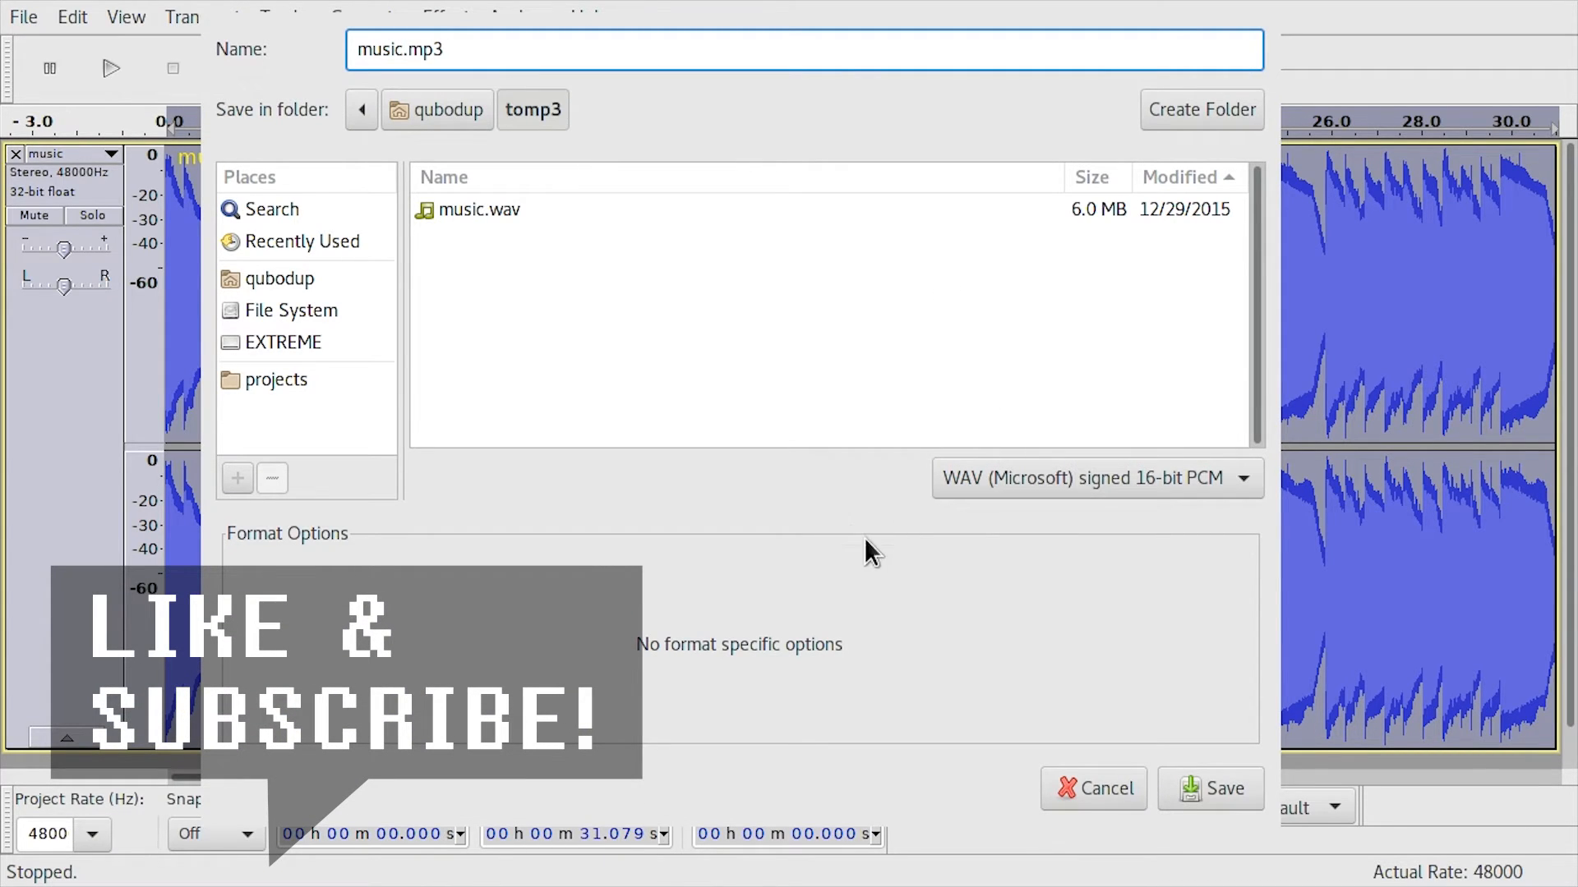
# Step: Export the track as music.mp3 in MP3 Files format, accepting the two-channel stereo mapping
pyautogui.click(1098, 478)
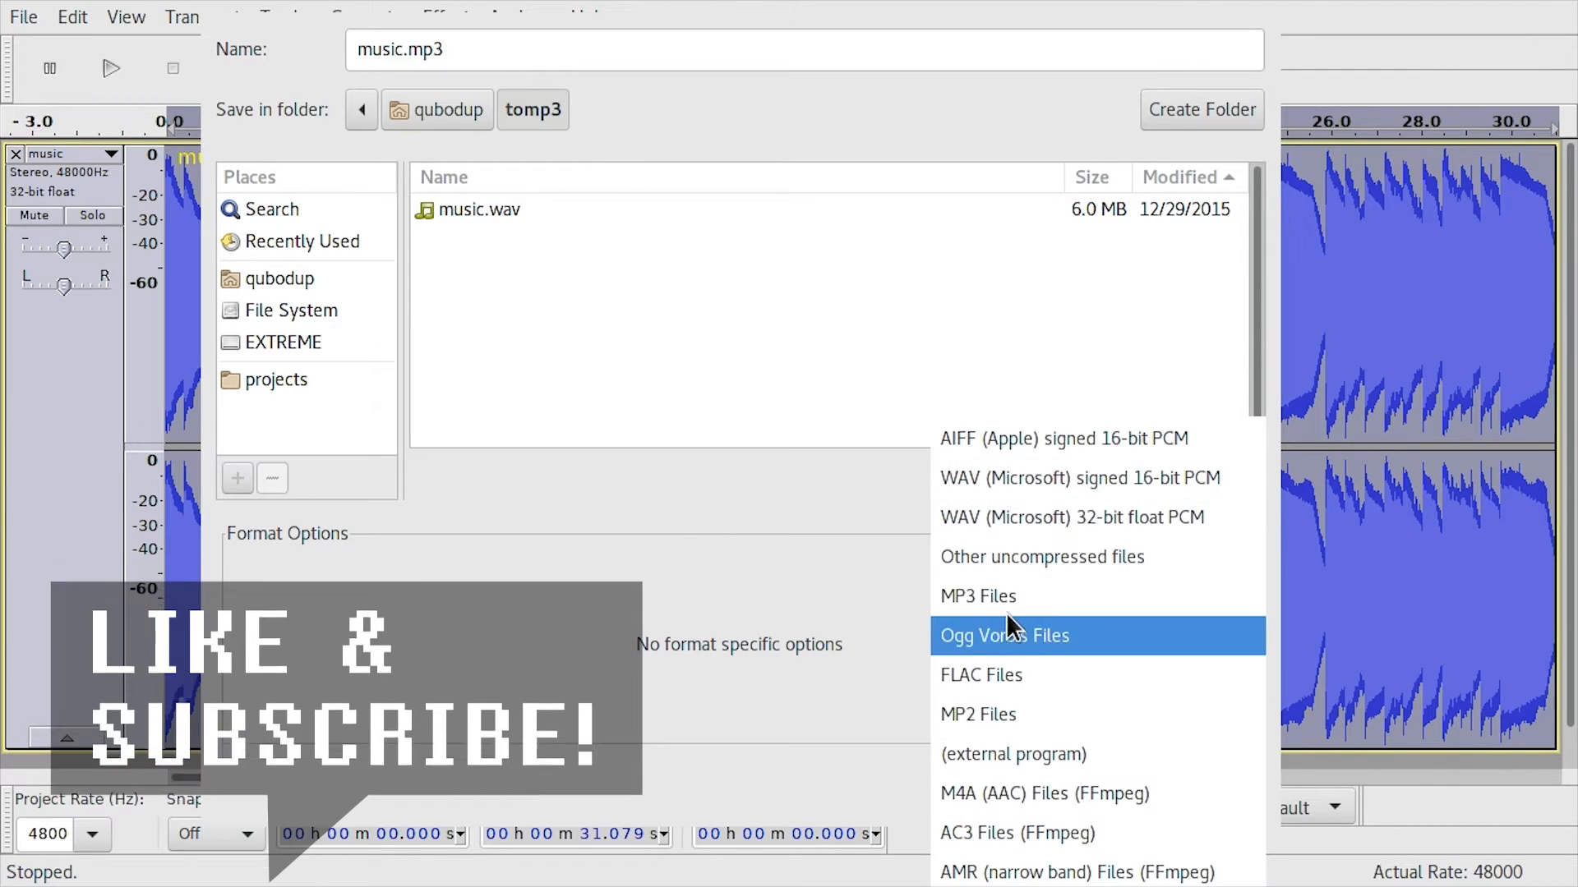
pyautogui.click(978, 597)
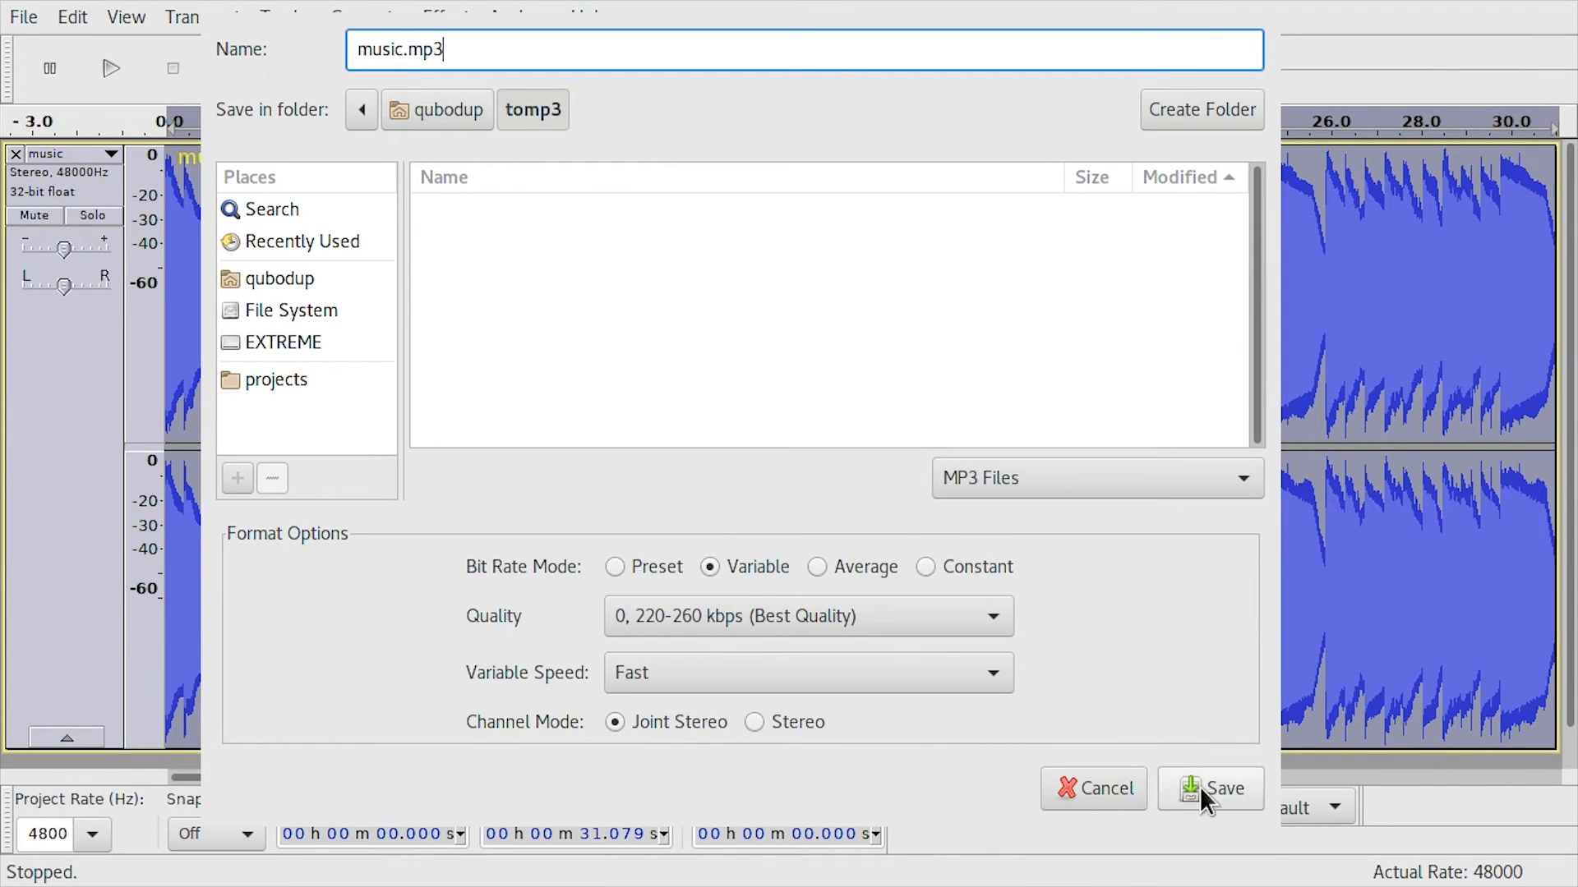
pyautogui.click(1221, 789)
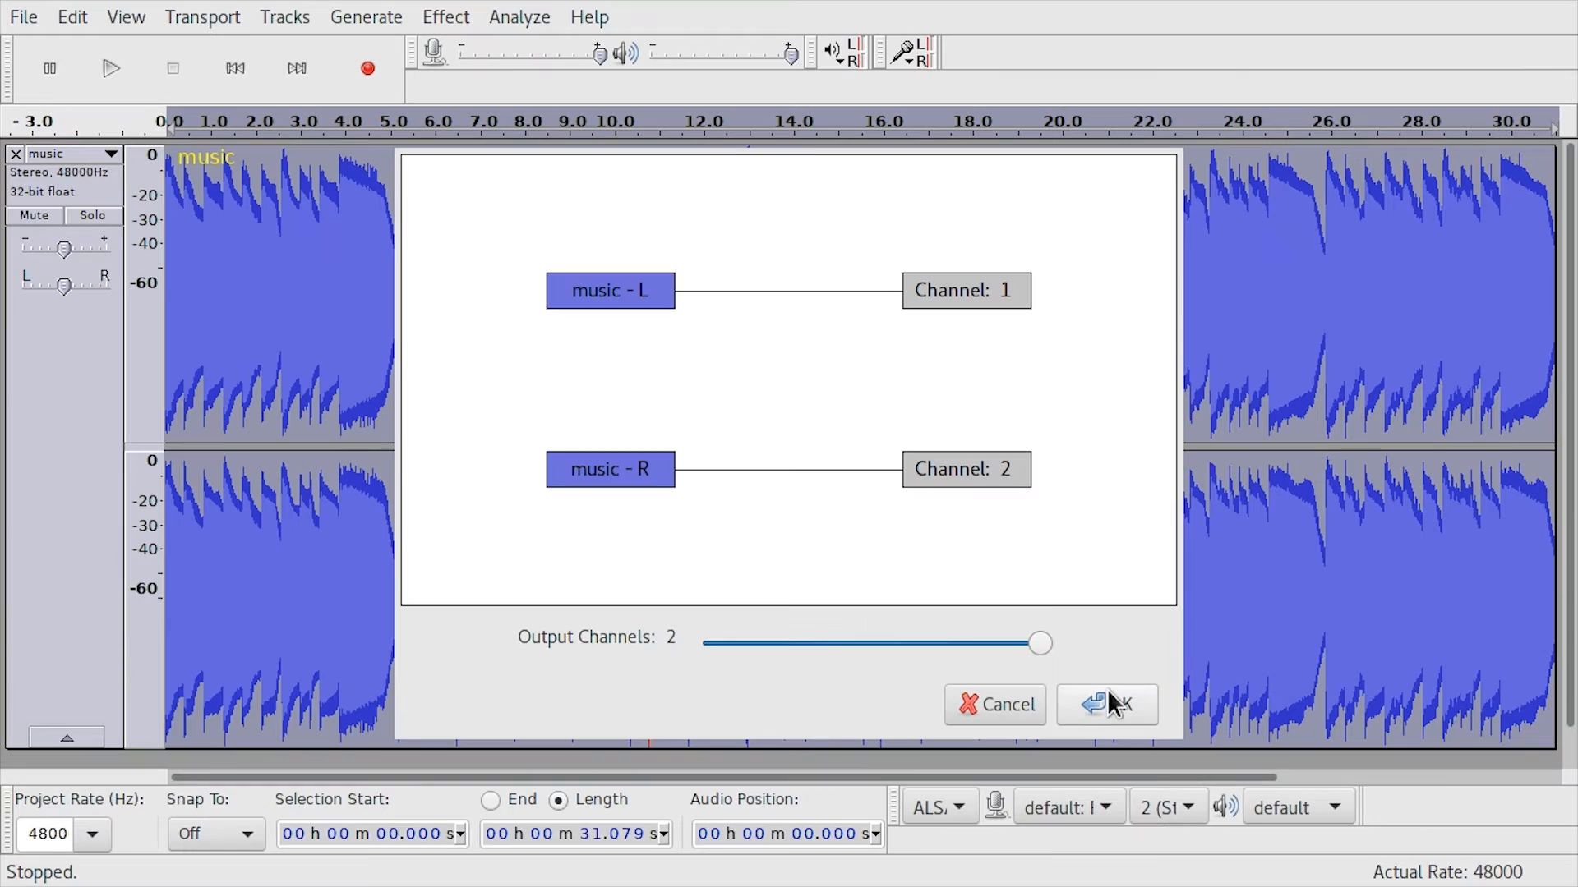
pyautogui.moveTo(1151, 674)
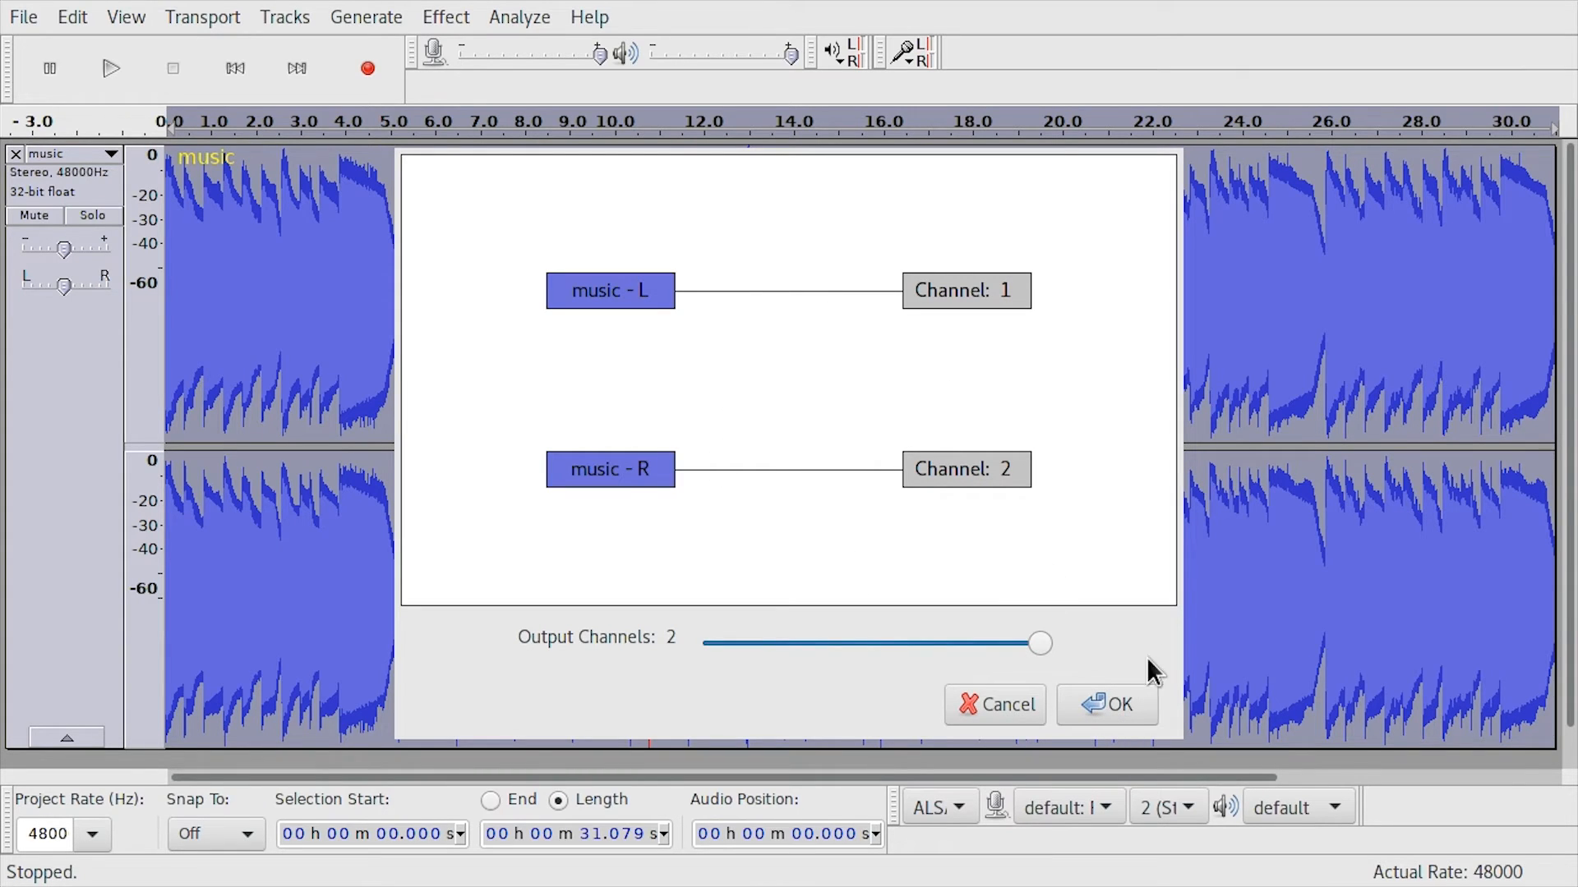
pyautogui.click(1118, 704)
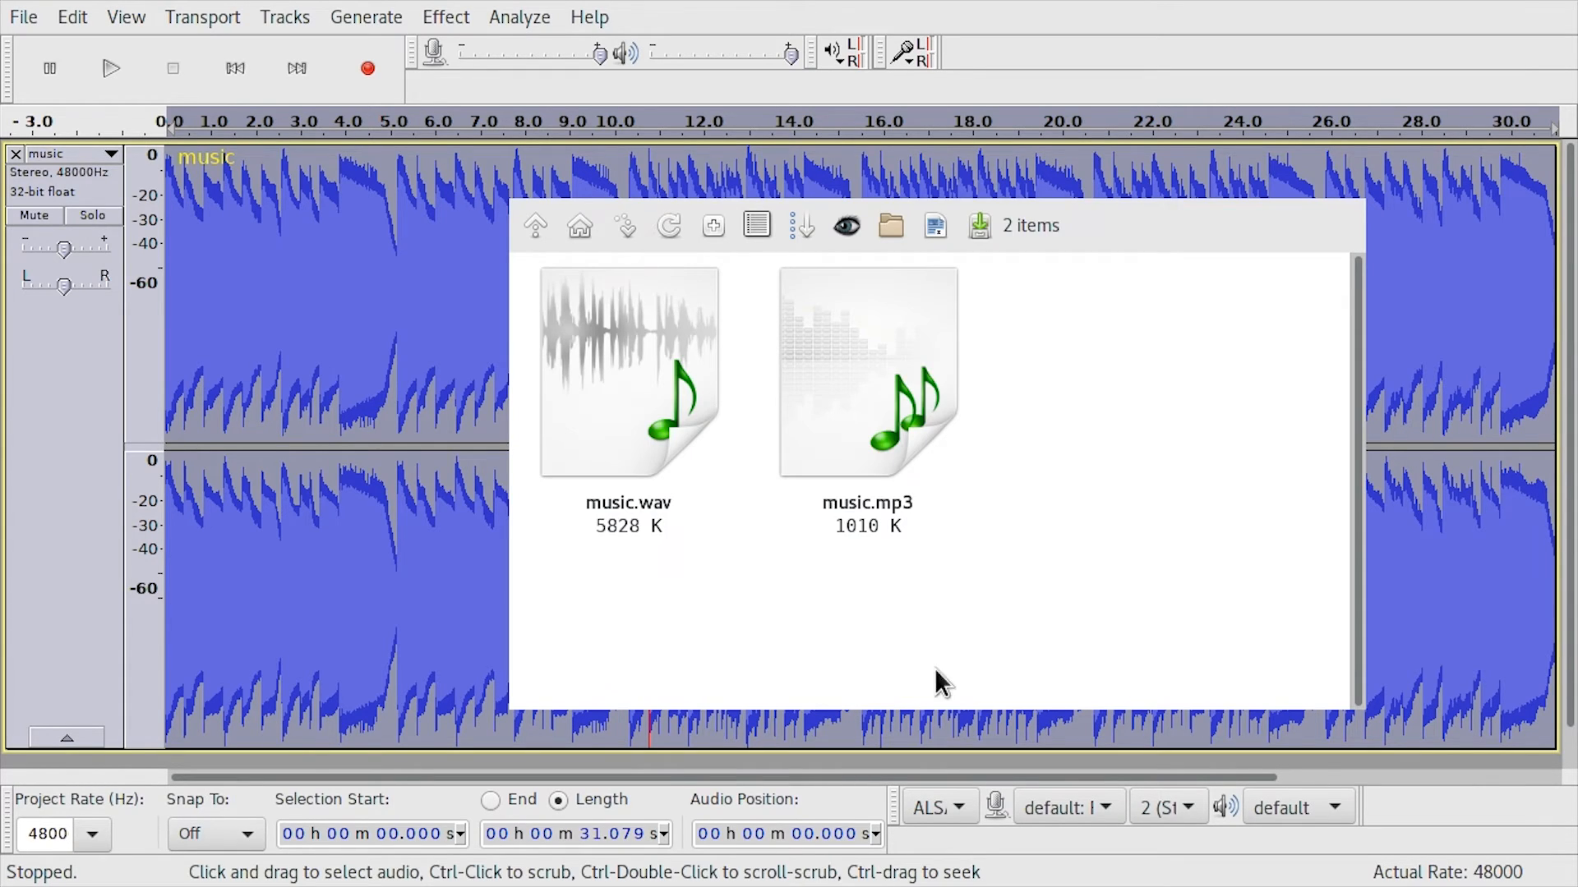
pyautogui.moveTo(1032, 583)
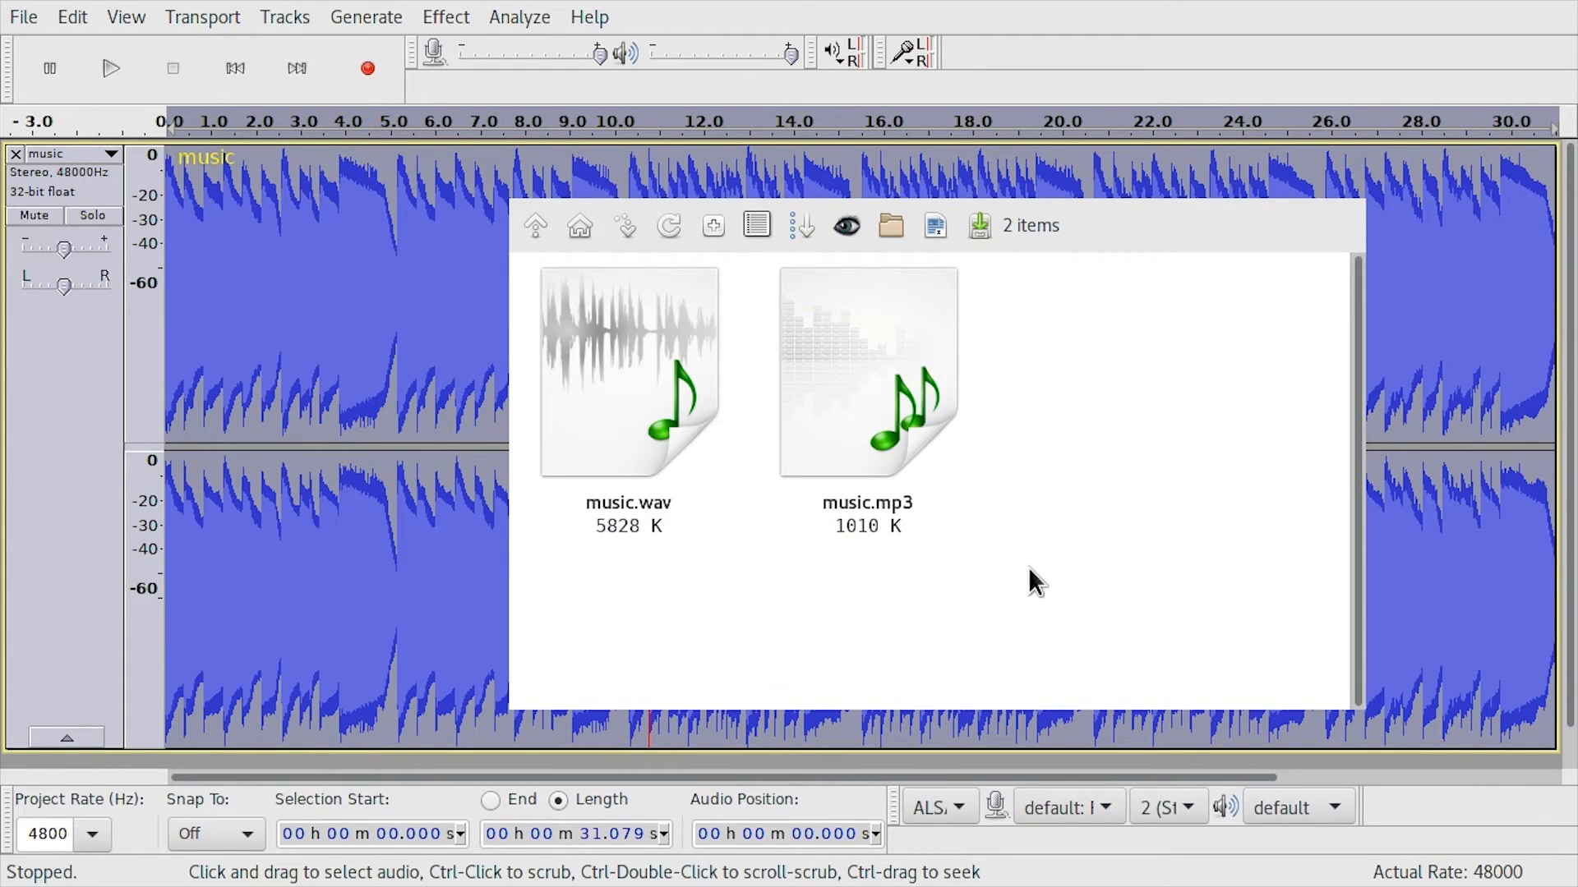
# Step: Select and open the exported music.mp3 (1010 K) beside music.wav (5828 K) in the tomp3 folder
pyautogui.click(866, 384)
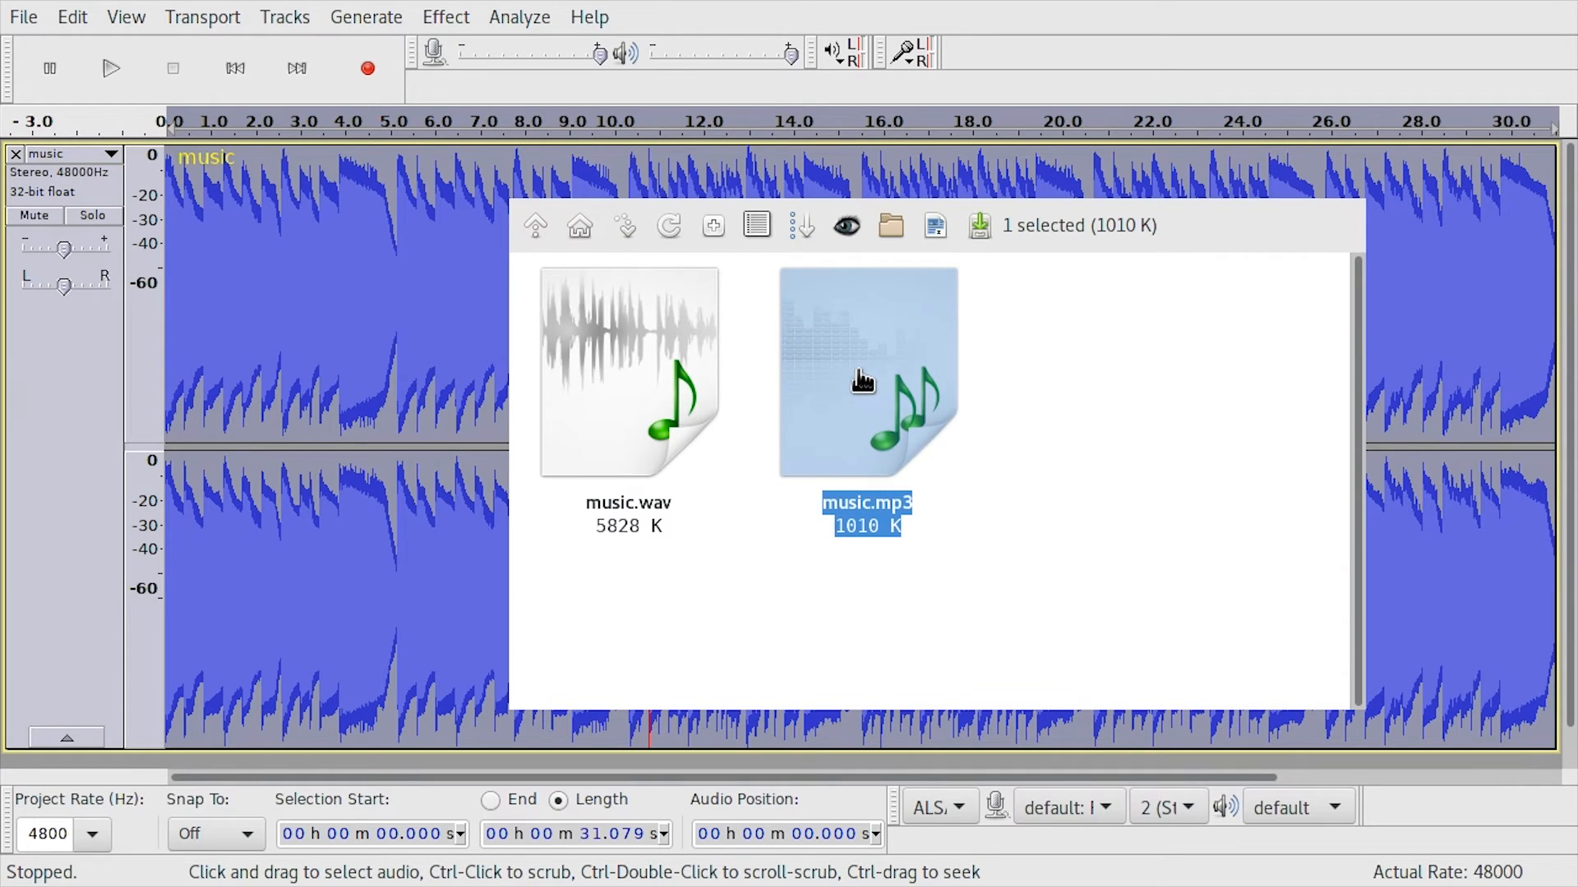
pyautogui.doubleClick(863, 385)
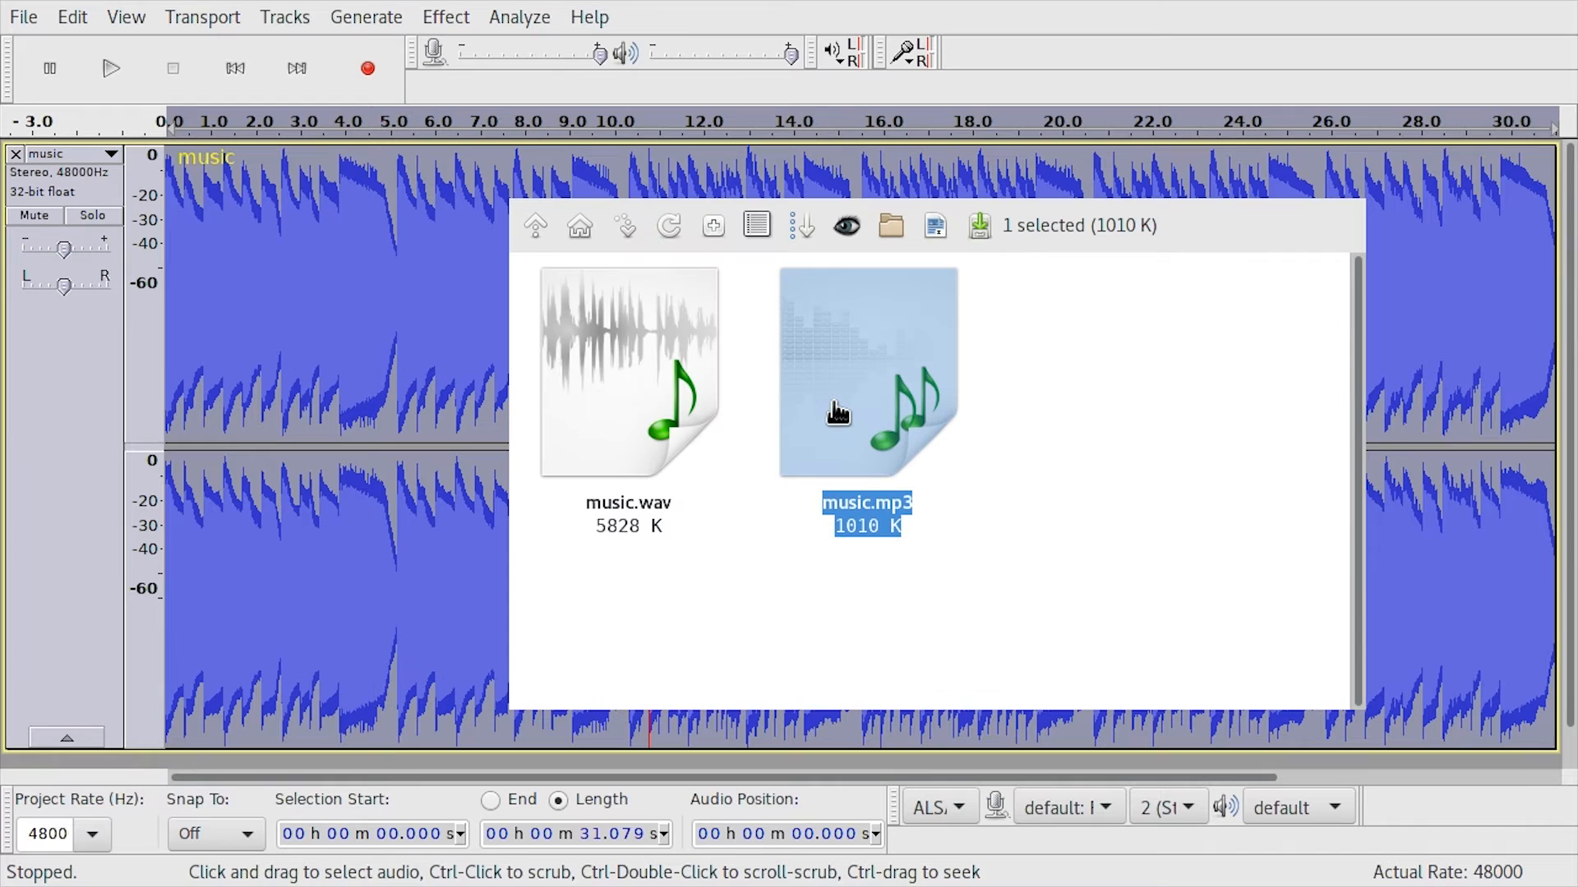
pyautogui.moveTo(960, 603)
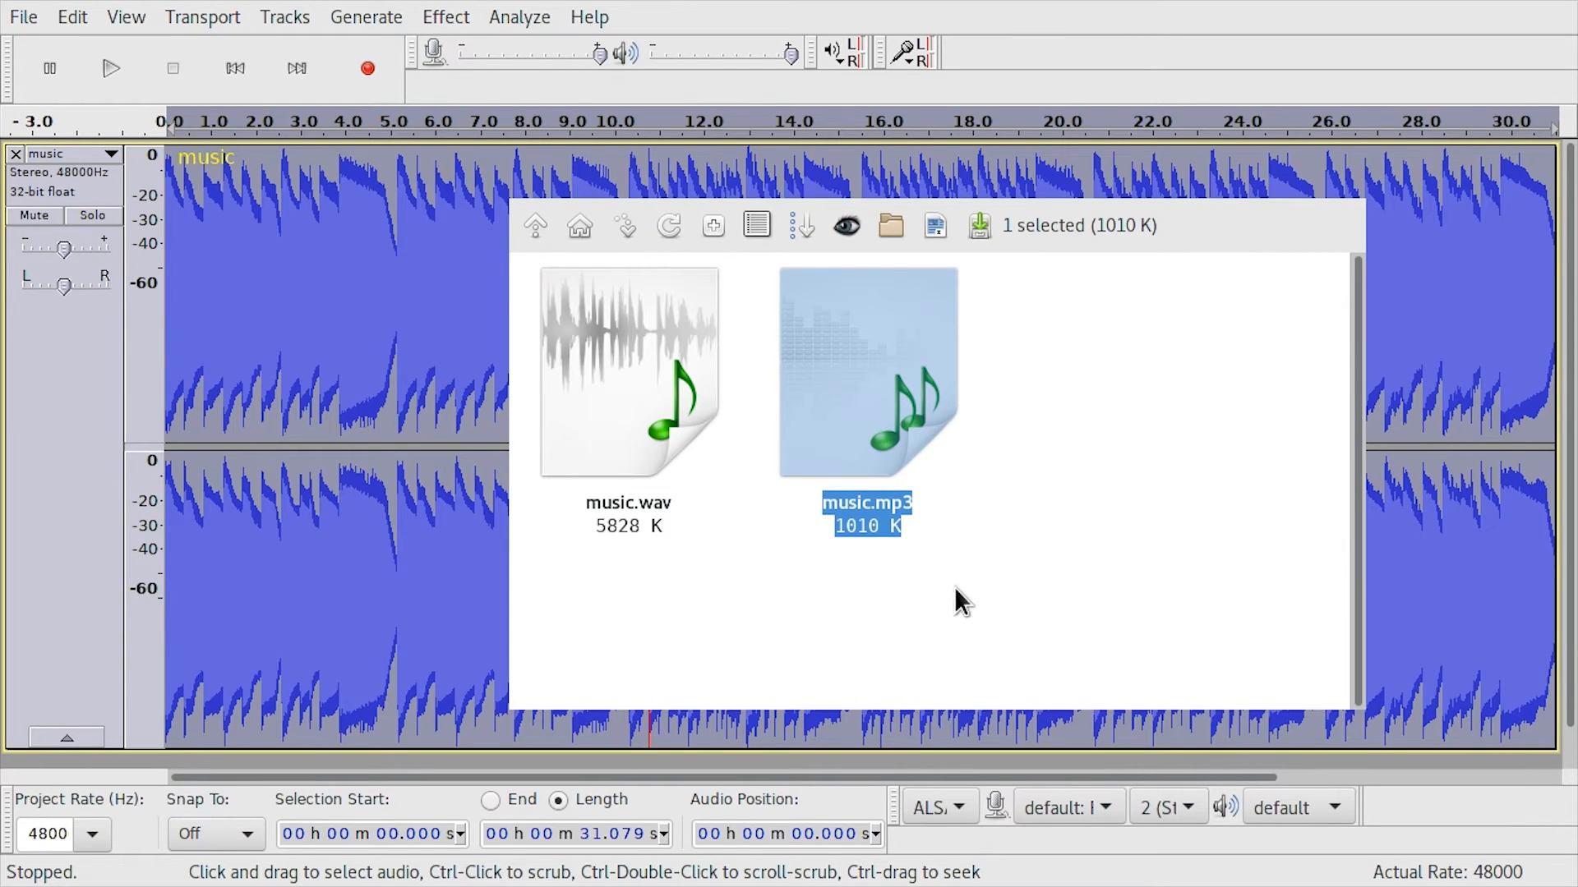
pyautogui.moveTo(904, 627)
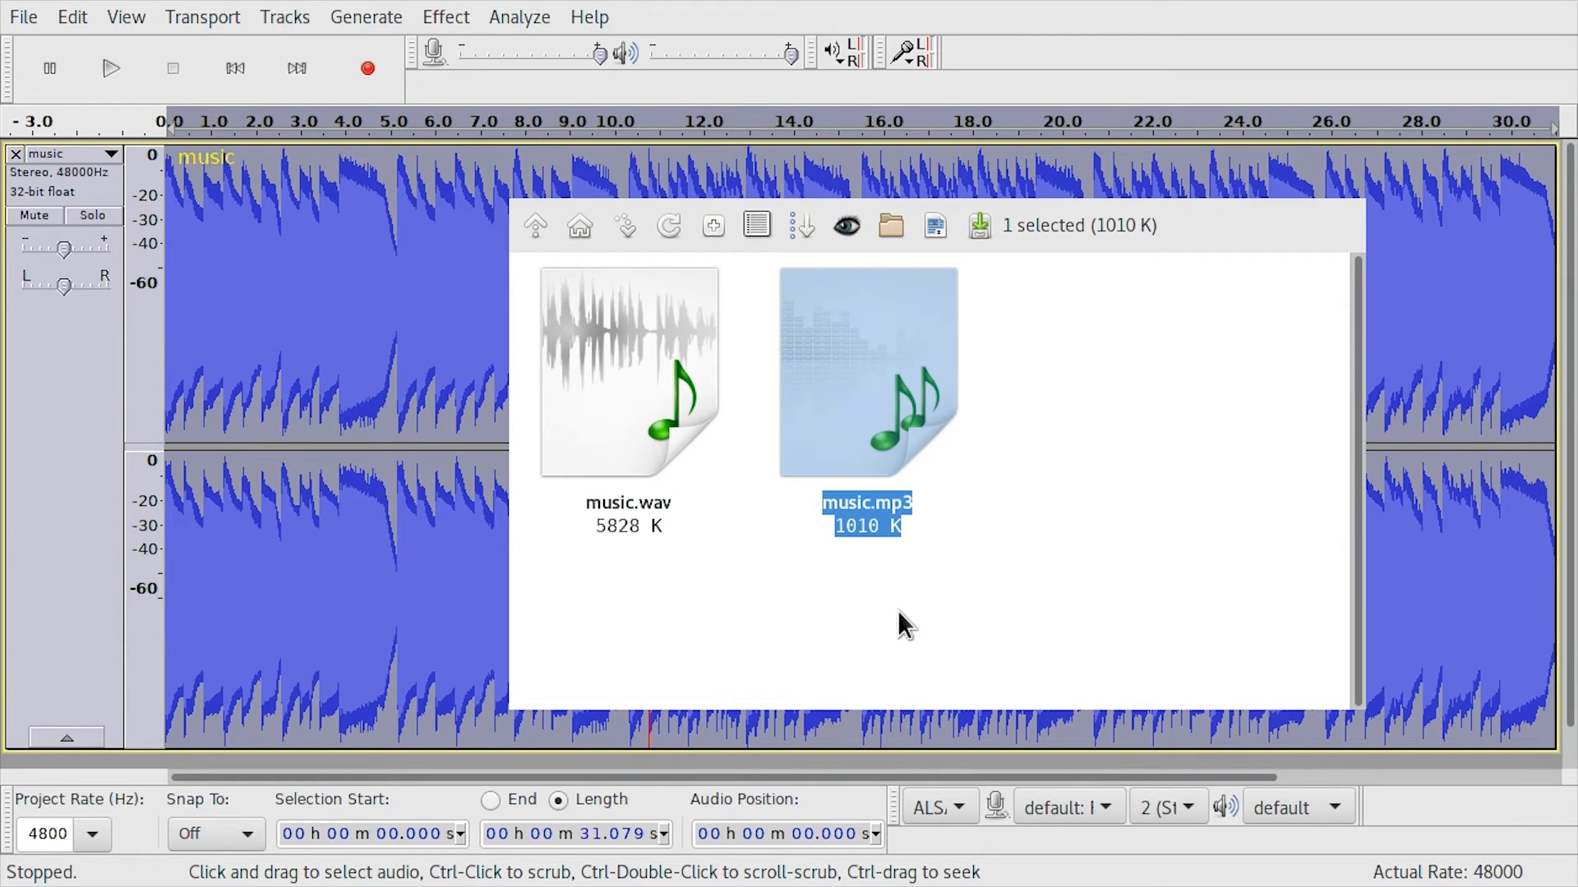